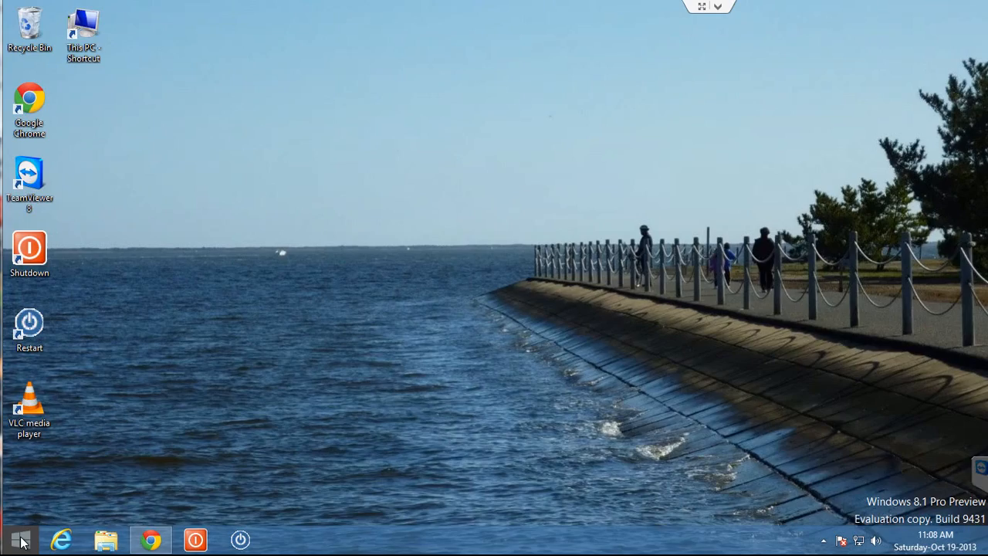
- Open the Windows 8.1 Start screen from the taskbar Start button
{"action": "left_click", "coordinate": [13, 537]}
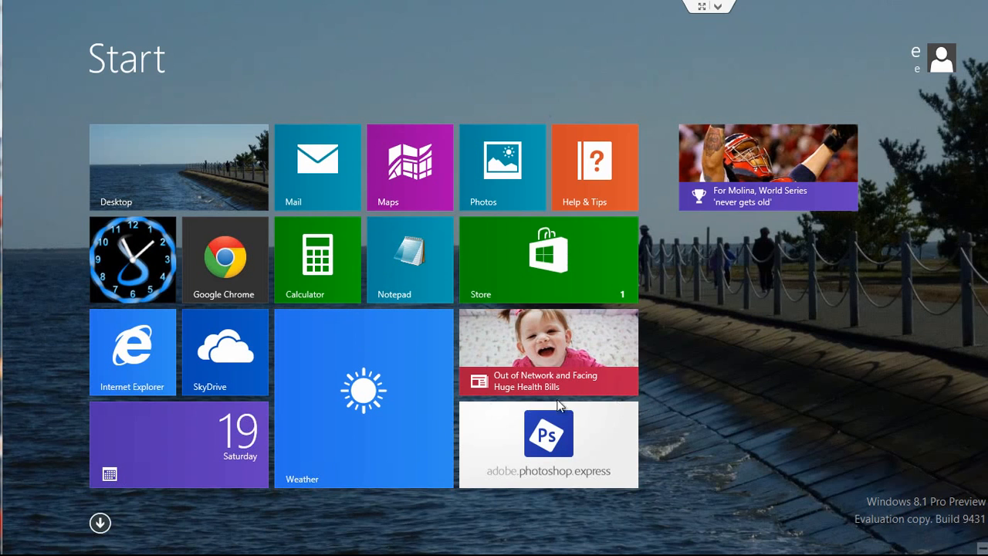
{"action": "mouse_move", "coordinate": [410, 294]}
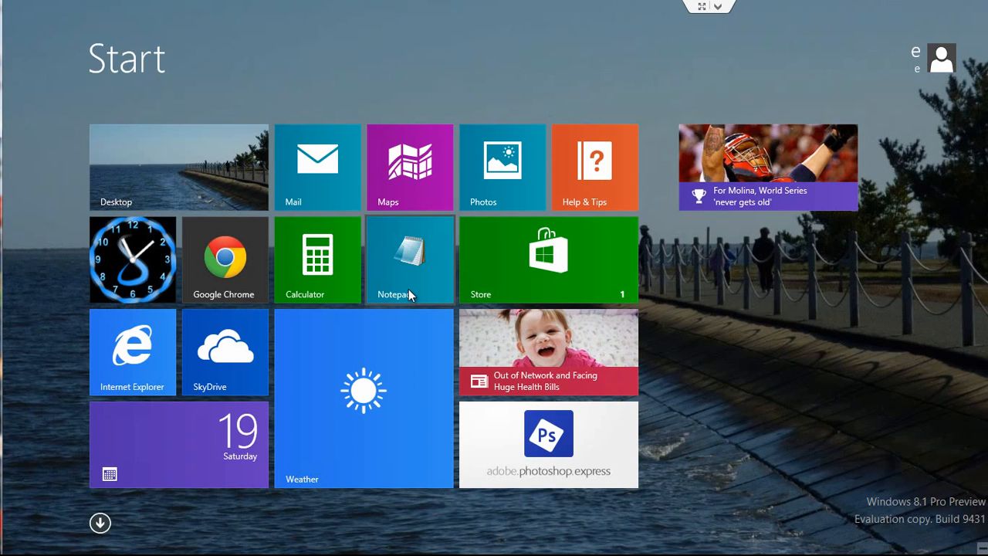
{"action": "mouse_move", "coordinate": [331, 283]}
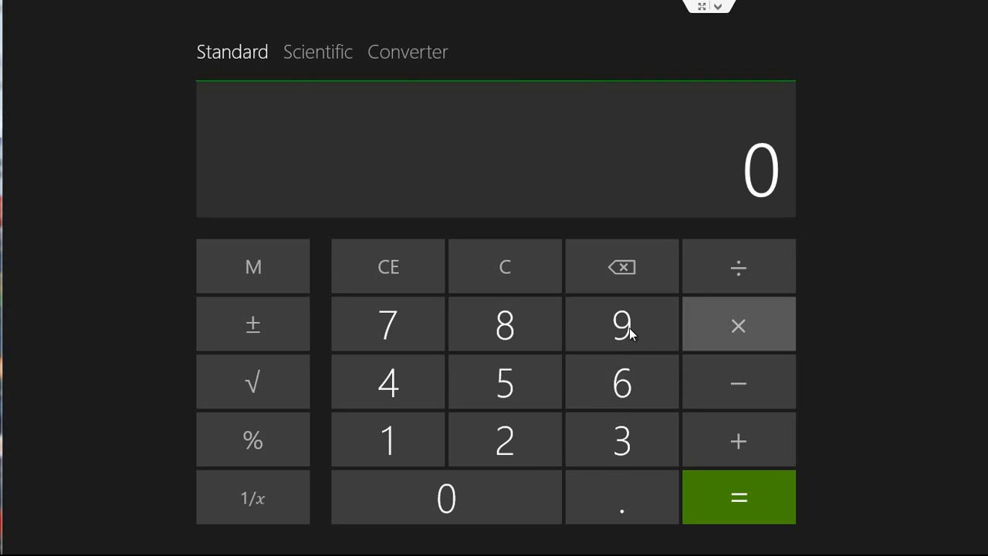
{"action": "mouse_move", "coordinate": [514, 64]}
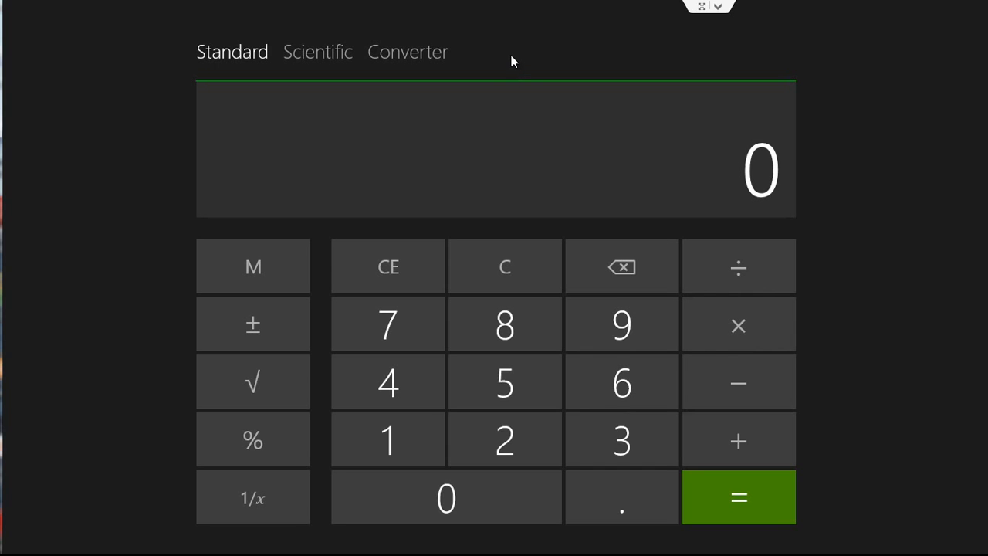
{"action": "mouse_move", "coordinate": [482, 8]}
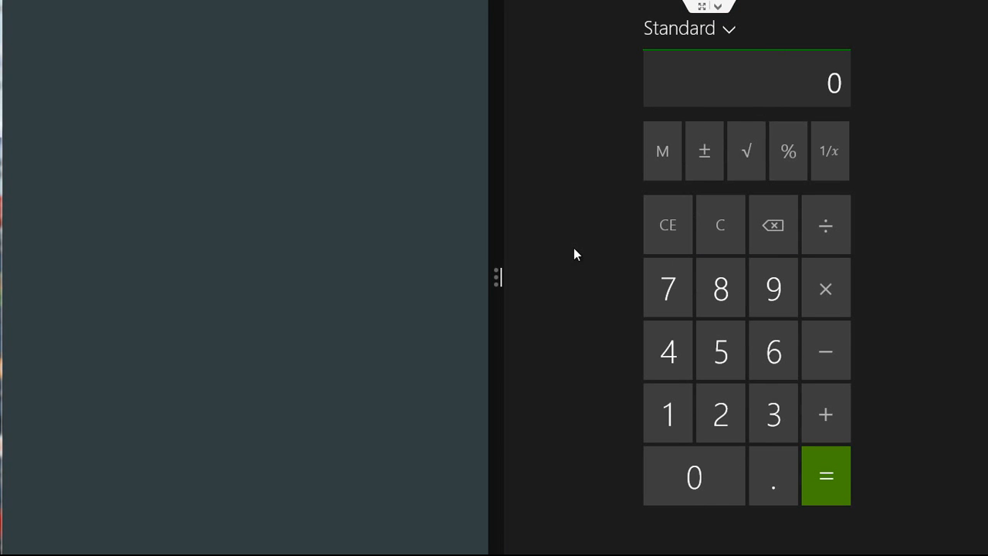
{"action": "mouse_move", "coordinate": [188, 204]}
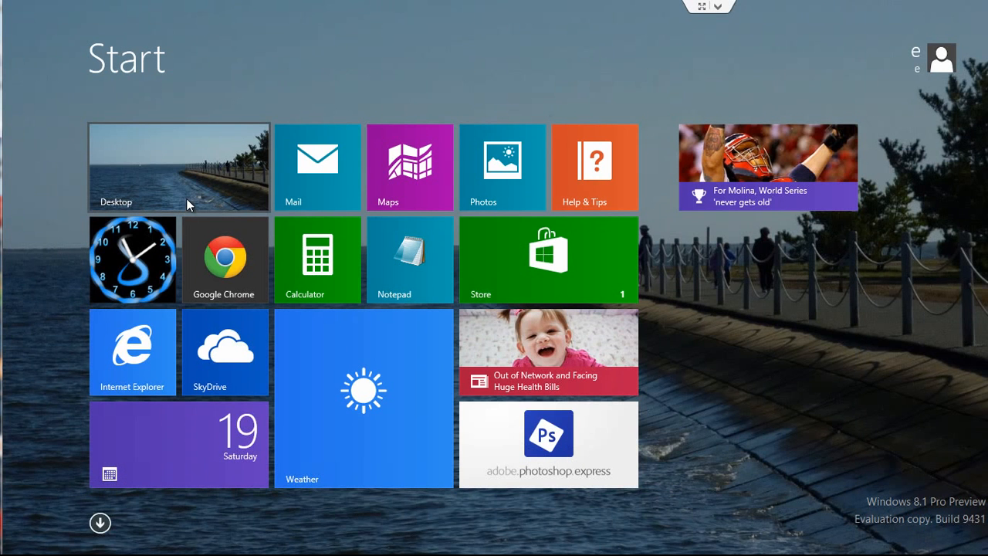
{"action": "mouse_move", "coordinate": [225, 374]}
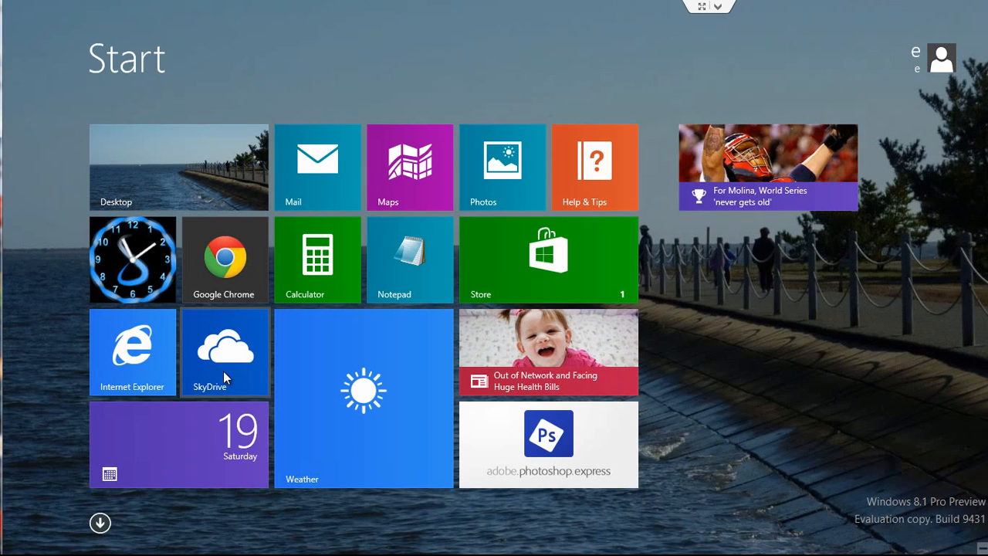
{"action": "mouse_move", "coordinate": [316, 180]}
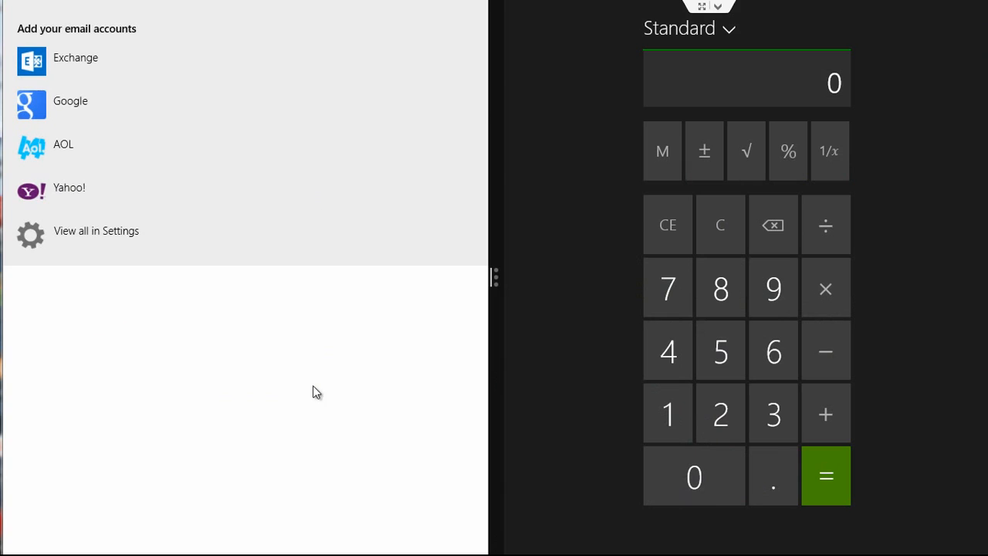
{"action": "mouse_move", "coordinate": [325, 281]}
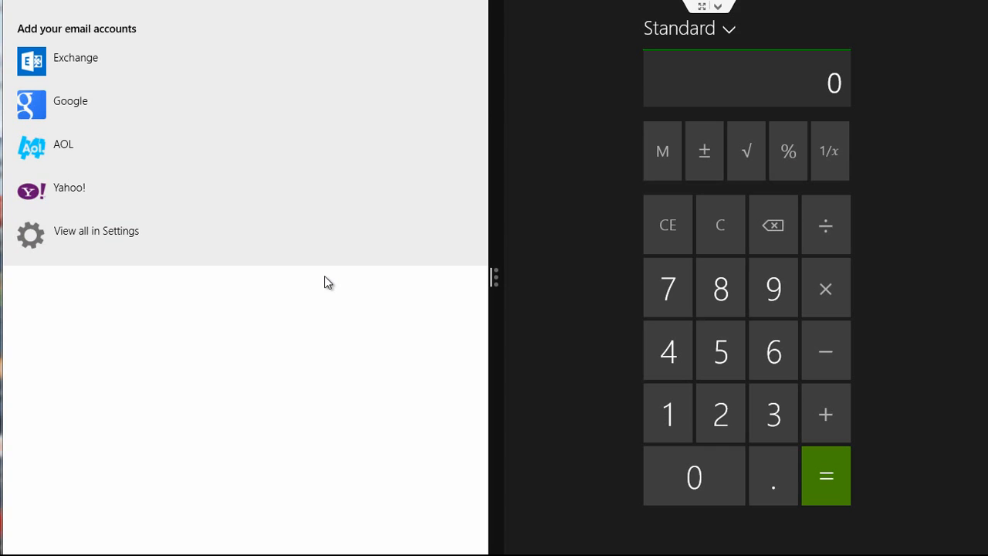
{"action": "mouse_move", "coordinate": [494, 281]}
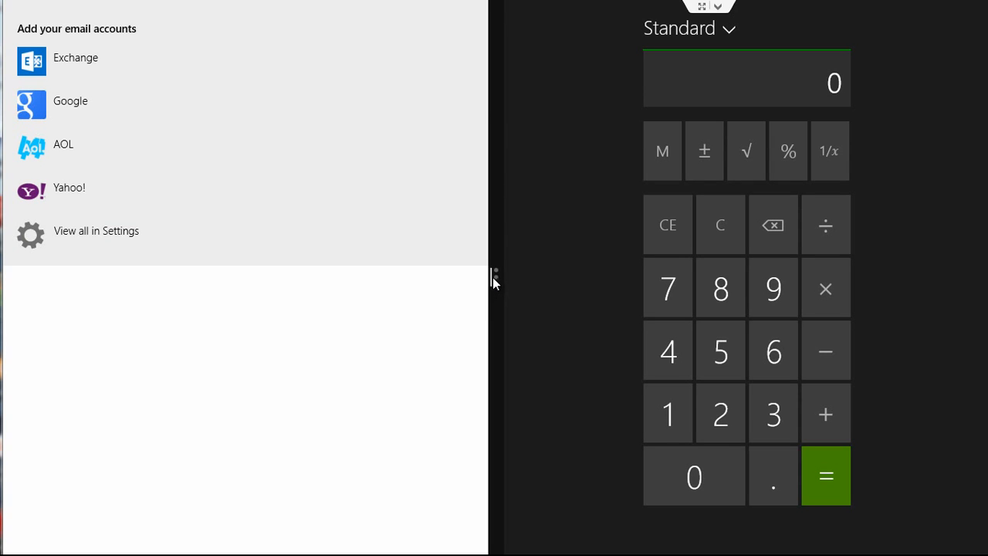
{"action": "mouse_move", "coordinate": [364, 183]}
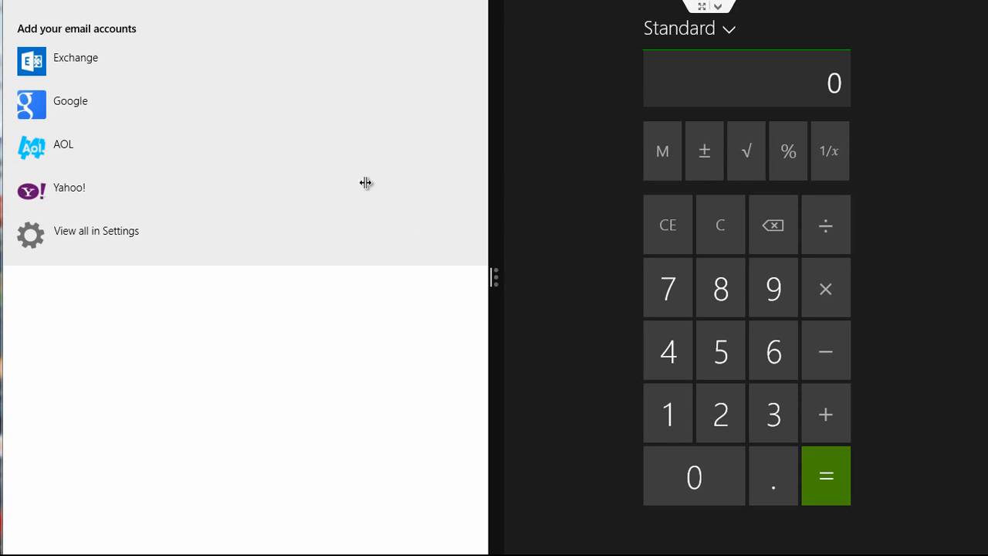
{"action": "mouse_move", "coordinate": [491, 277]}
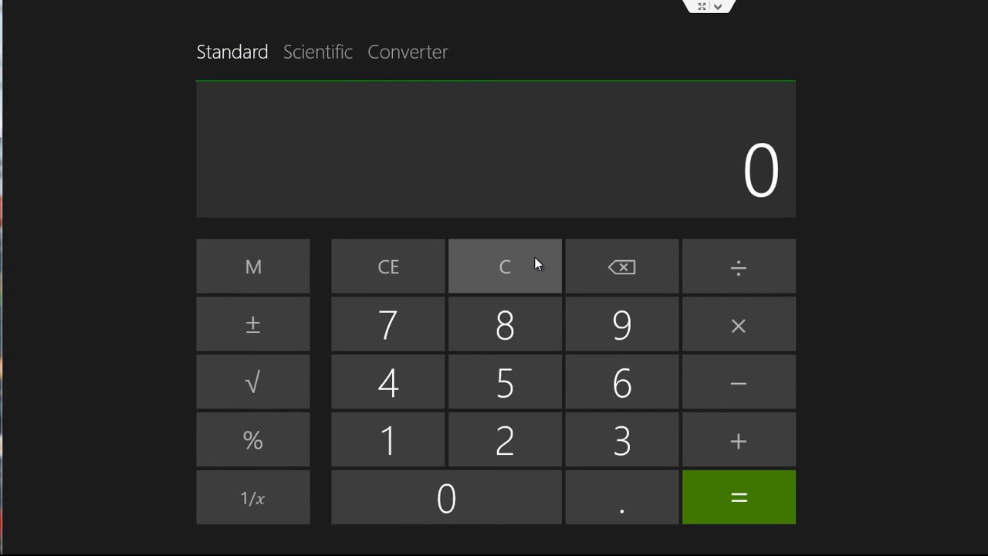
{"action": "mouse_move", "coordinate": [143, 256]}
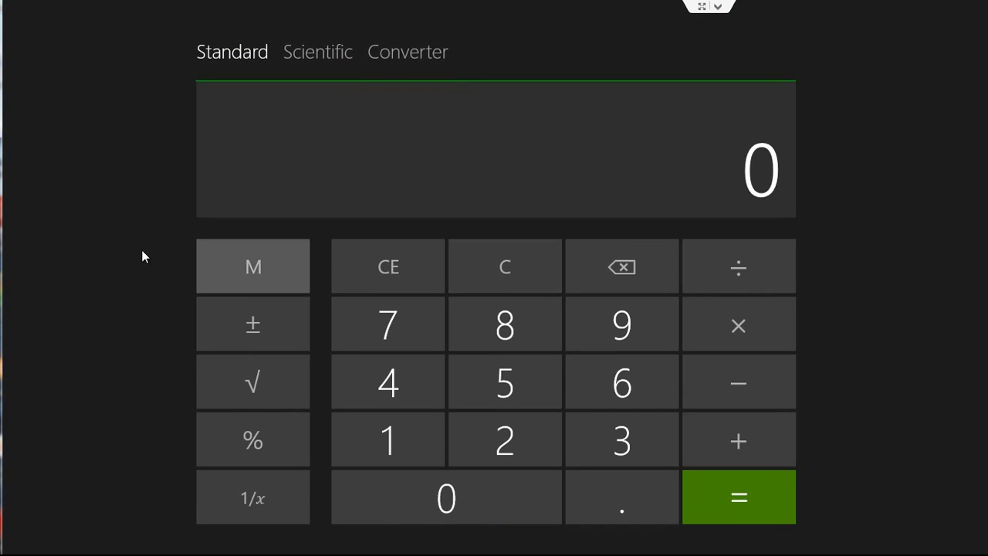
{"action": "mouse_move", "coordinate": [110, 252]}
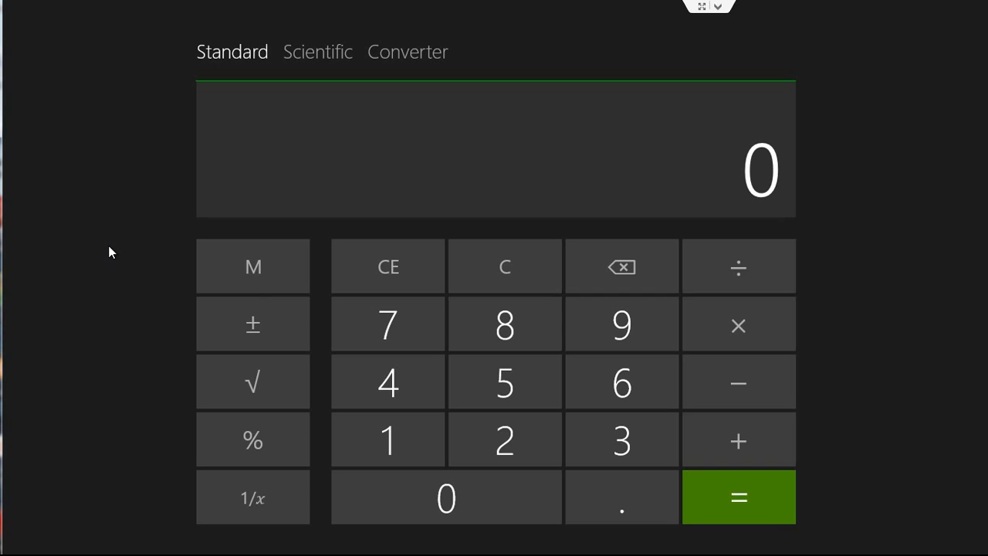
{"action": "mouse_move", "coordinate": [9, 17]}
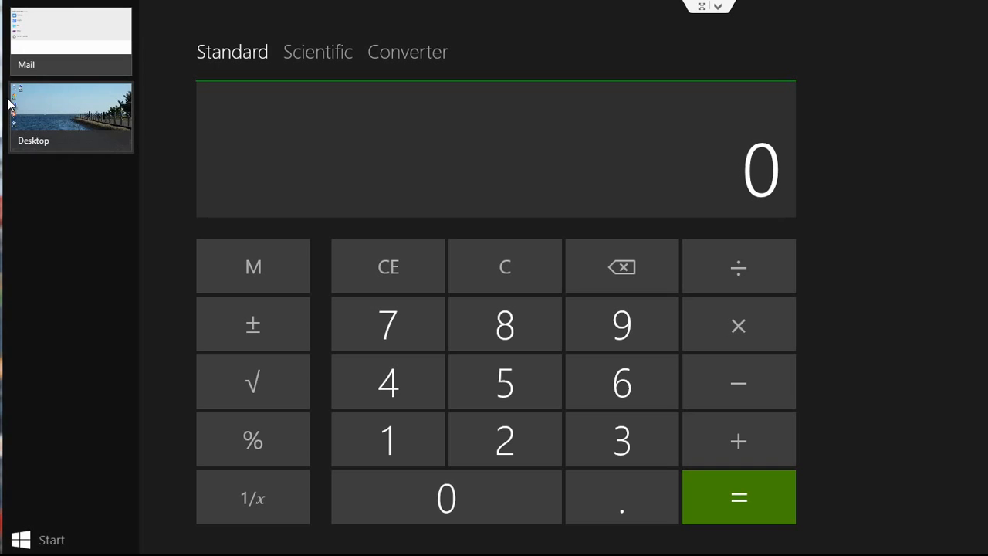
{"action": "mouse_move", "coordinate": [19, 116]}
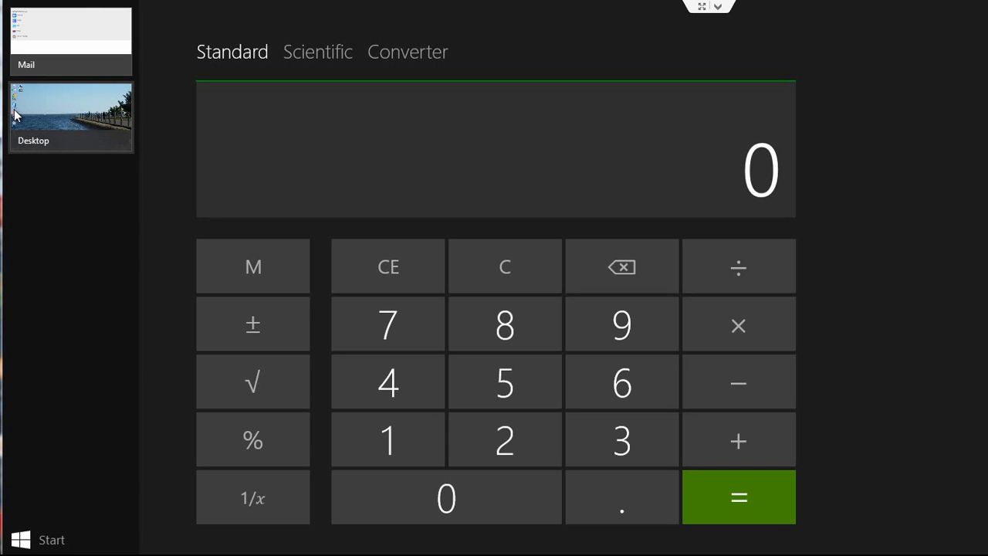
{"action": "mouse_move", "coordinate": [71, 49]}
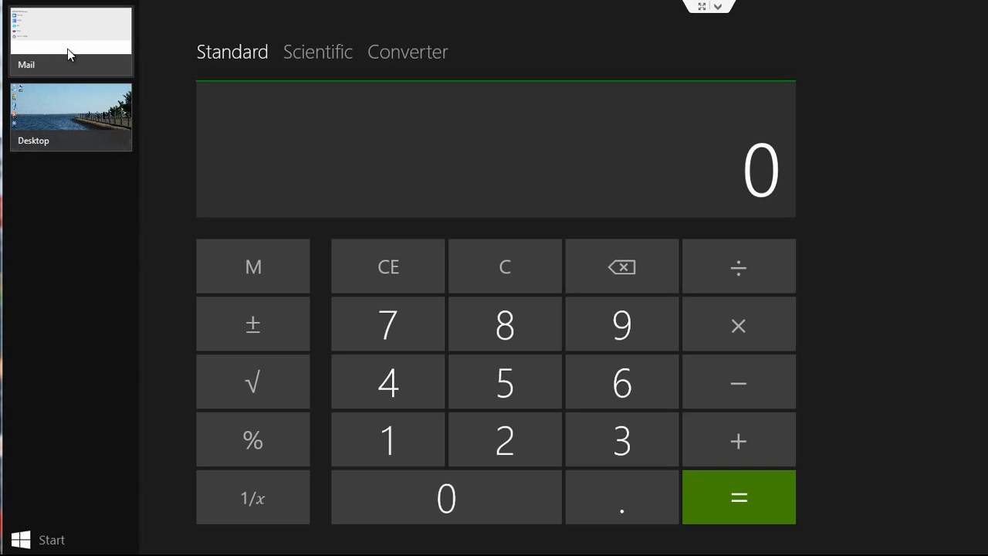
- Bring up the Mail app's Close and Insert options in the recent-apps list
{"action": "right_click", "coordinate": [68, 52]}
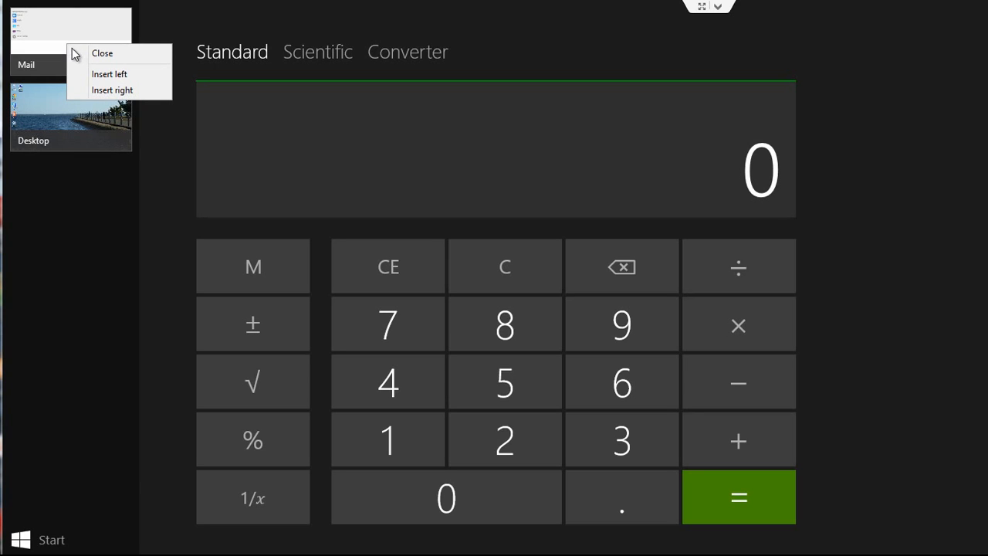
{"action": "mouse_move", "coordinate": [106, 73]}
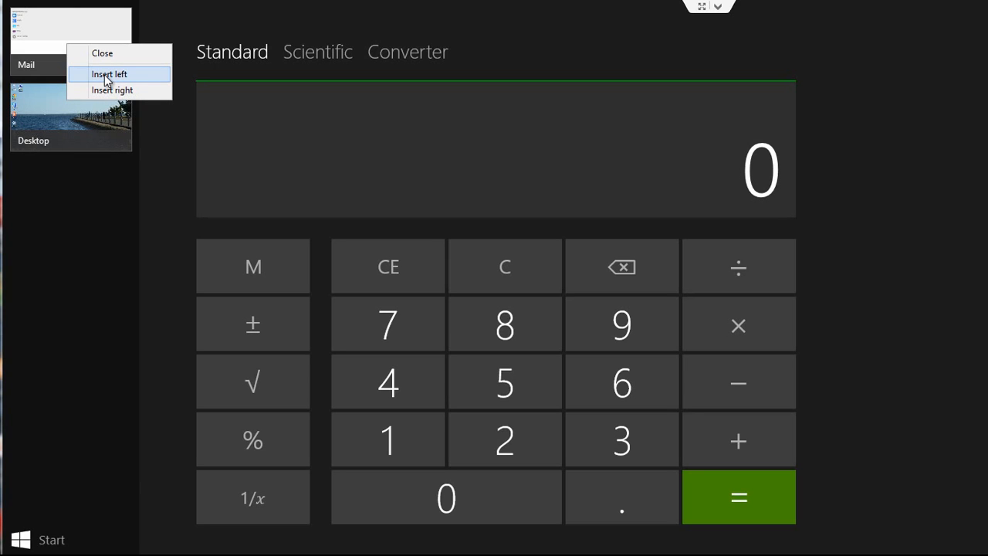
{"action": "mouse_move", "coordinate": [106, 91]}
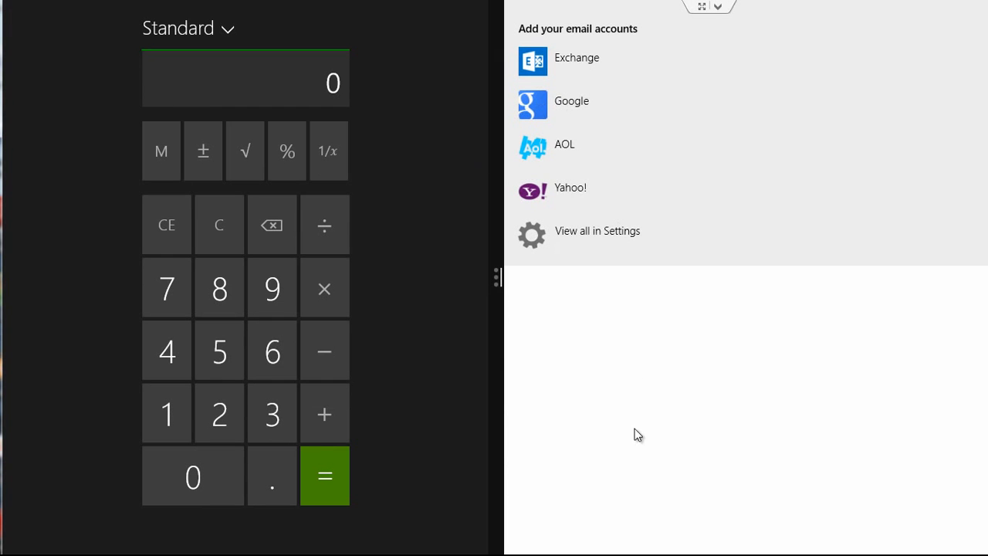
{"action": "mouse_move", "coordinate": [113, 101]}
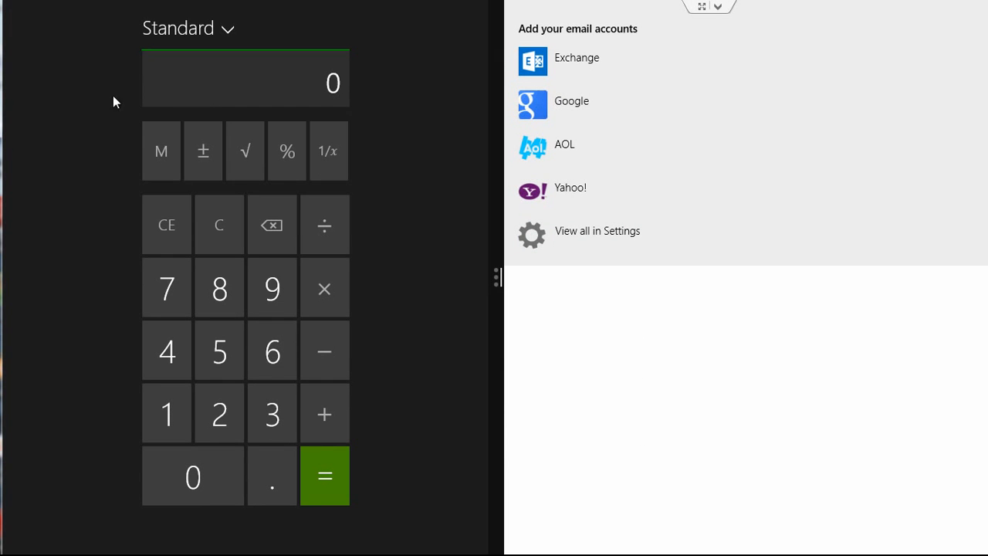
{"action": "mouse_move", "coordinate": [499, 276]}
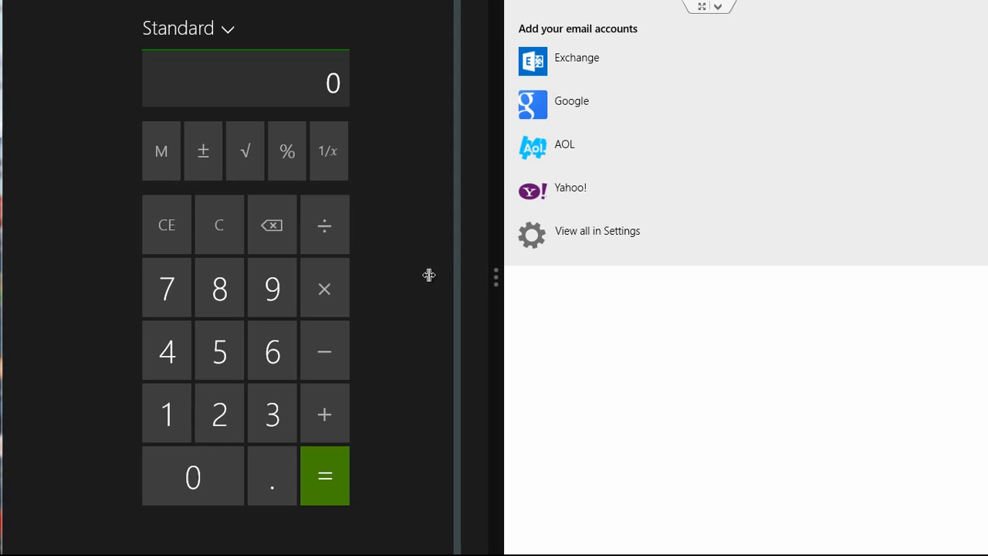
- Drag the split divider left, then right past its start to widen Calculator
{"action": "left_click_drag", "start_coordinate": [458, 275], "coordinate": [398, 278]}
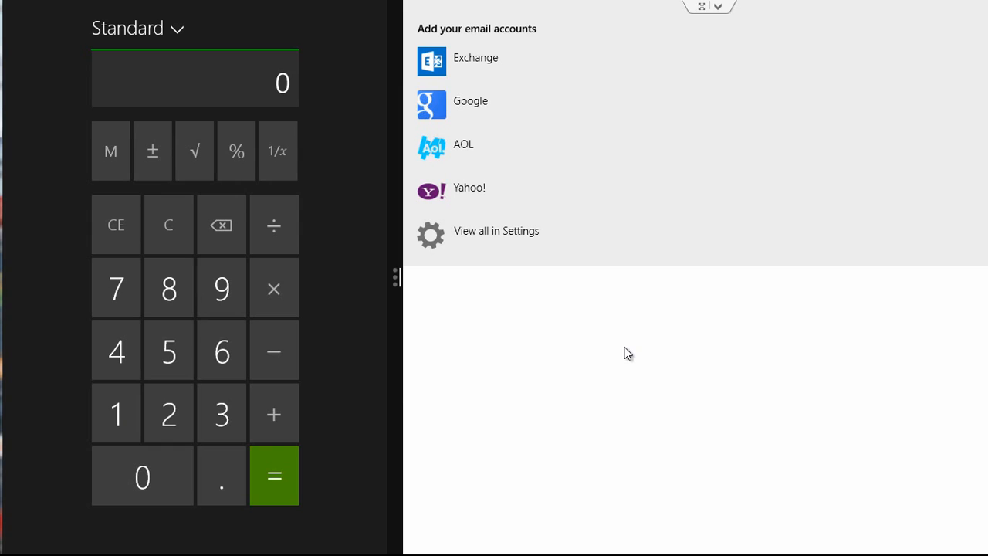
{"action": "mouse_move", "coordinate": [396, 281]}
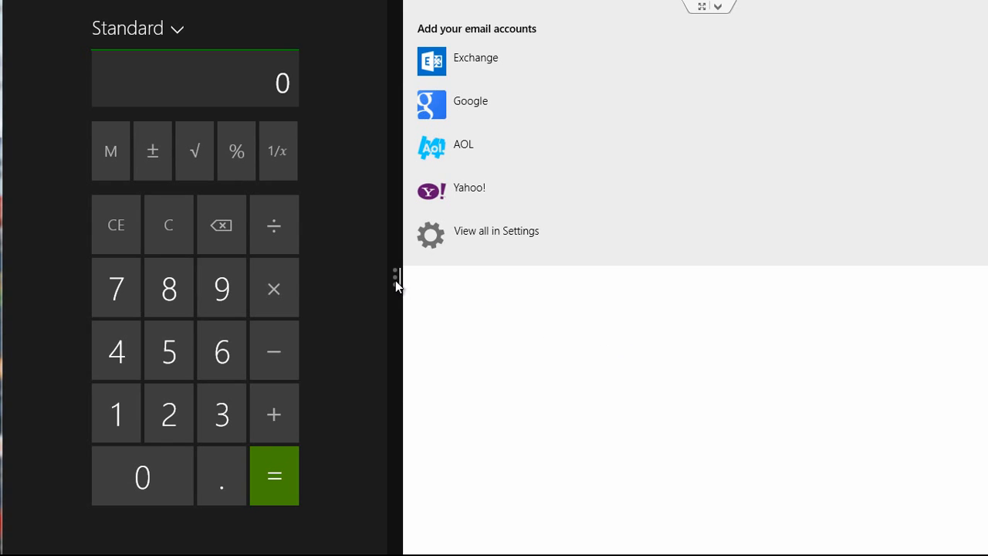
{"action": "left_click_drag", "start_coordinate": [396, 284], "coordinate": [601, 284]}
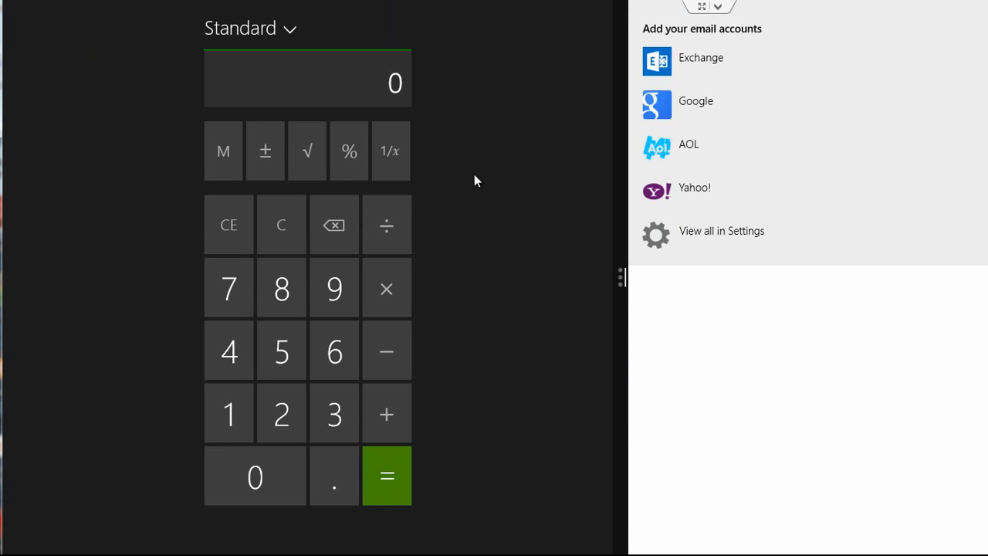
{"action": "mouse_move", "coordinate": [445, 246]}
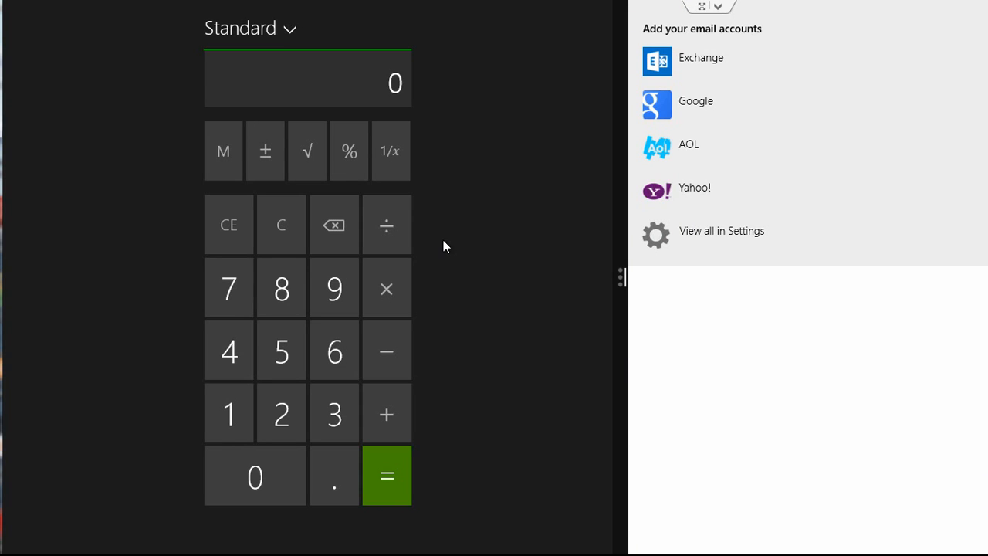
{"action": "mouse_move", "coordinate": [830, 23]}
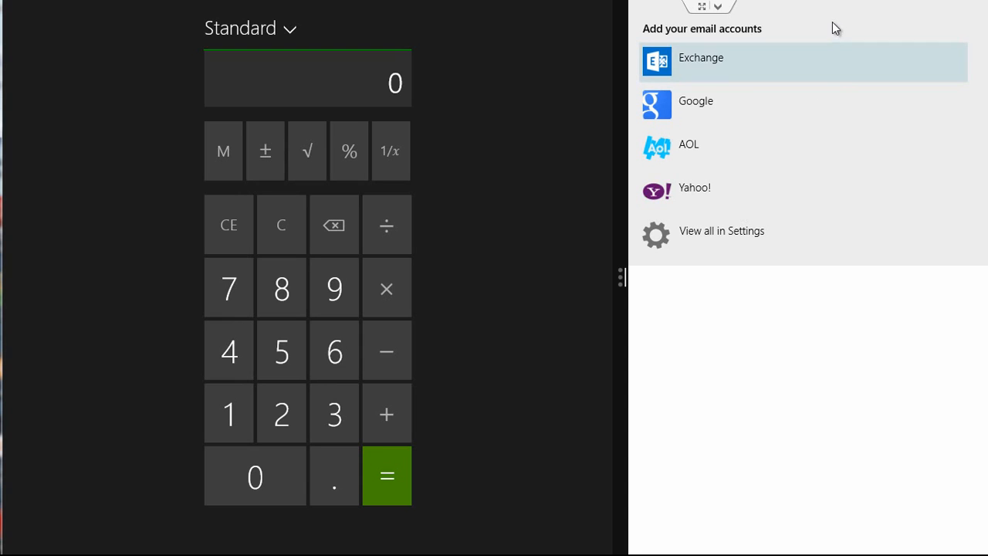
{"action": "mouse_move", "coordinate": [832, 7]}
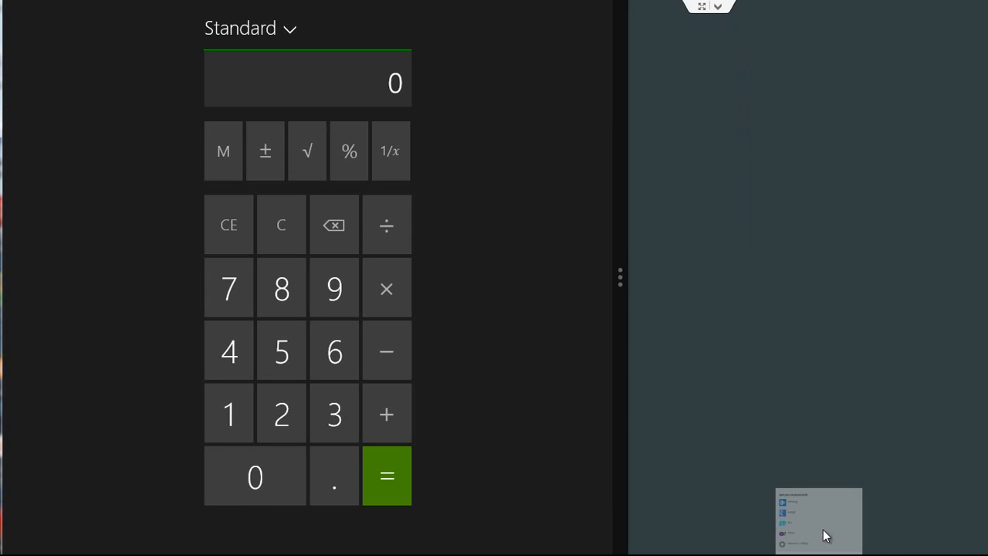
{"action": "mouse_move", "coordinate": [550, 254]}
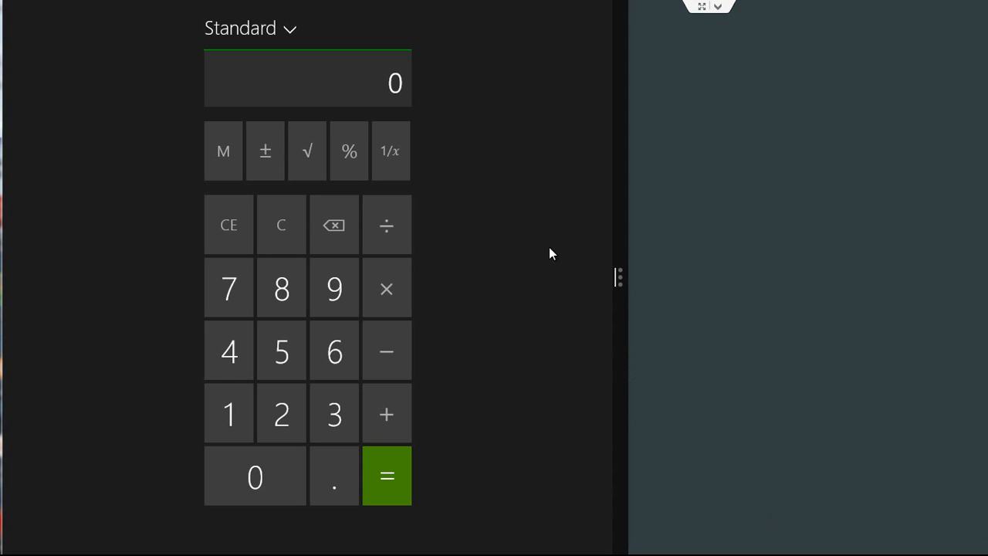
{"action": "mouse_move", "coordinate": [335, 10]}
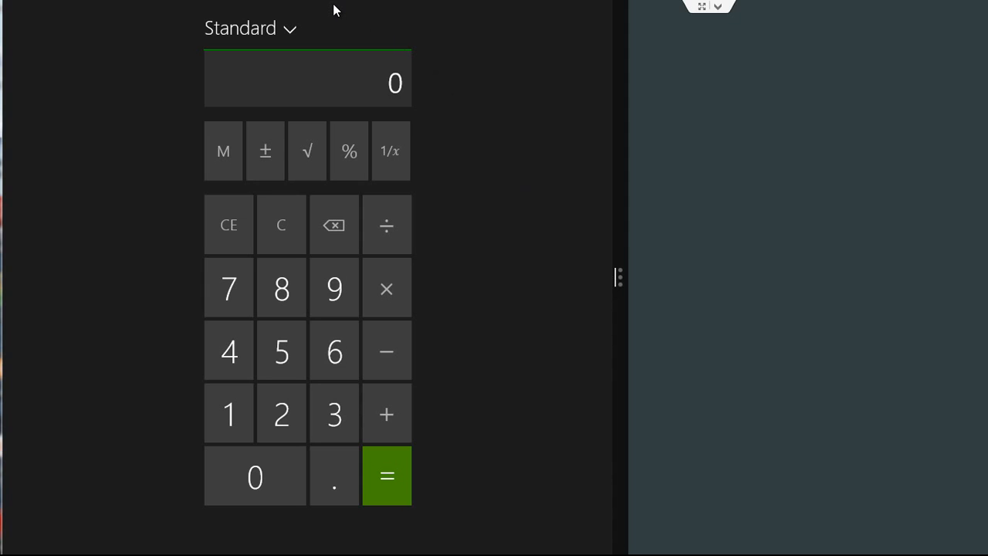
{"action": "mouse_move", "coordinate": [328, 166]}
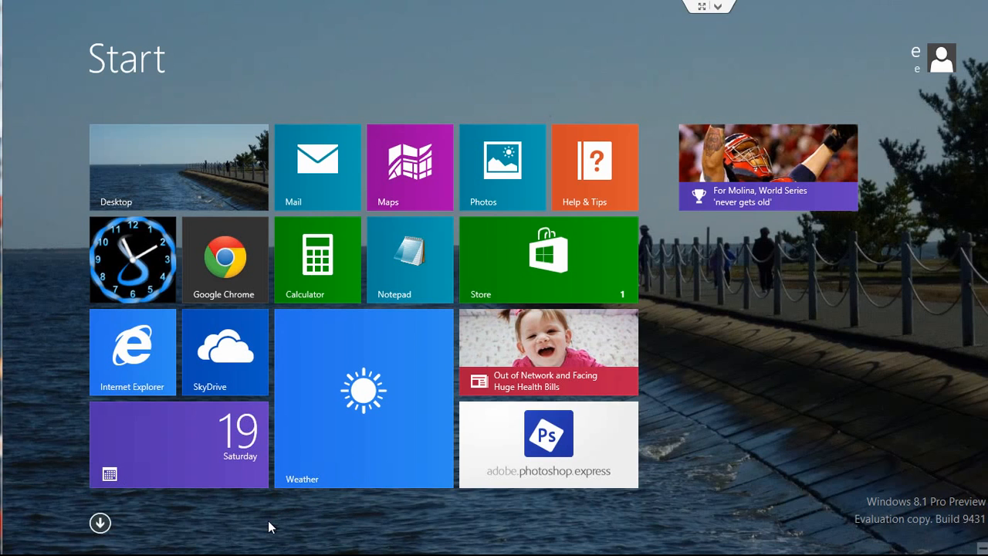
- Return to the desktop via the Desktop tile on the Start screen
{"action": "left_click", "coordinate": [179, 167]}
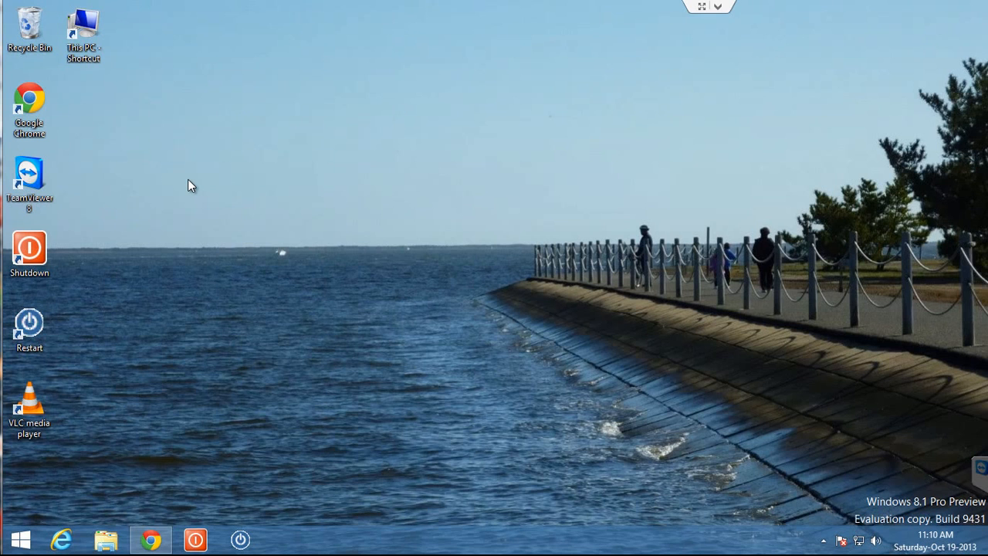